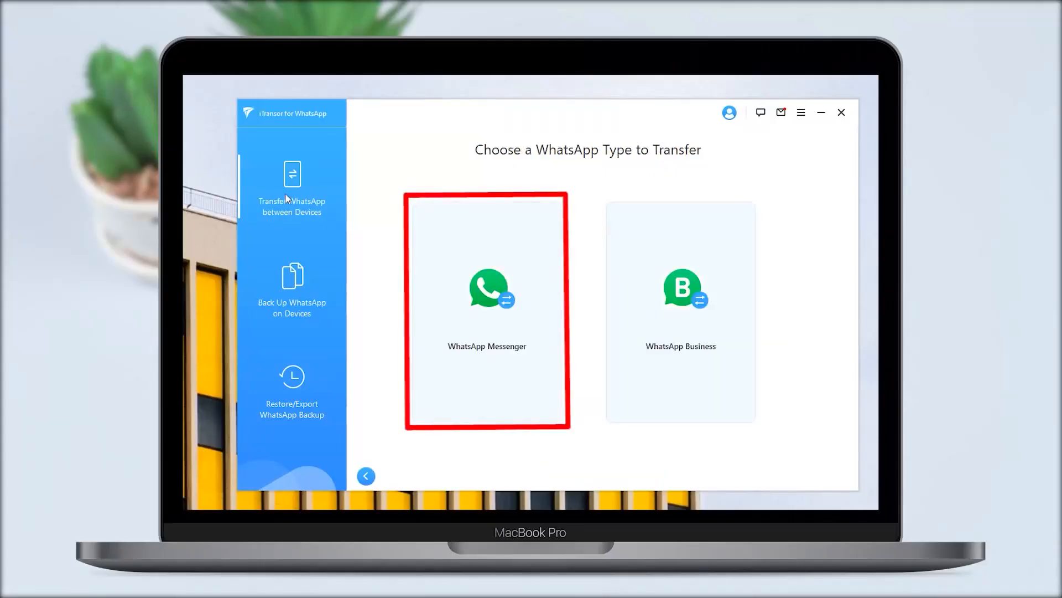
Step: Start a WhatsApp Messenger transfer with the Samsung phone as source and the iPhone as destination
left_click(487, 309)
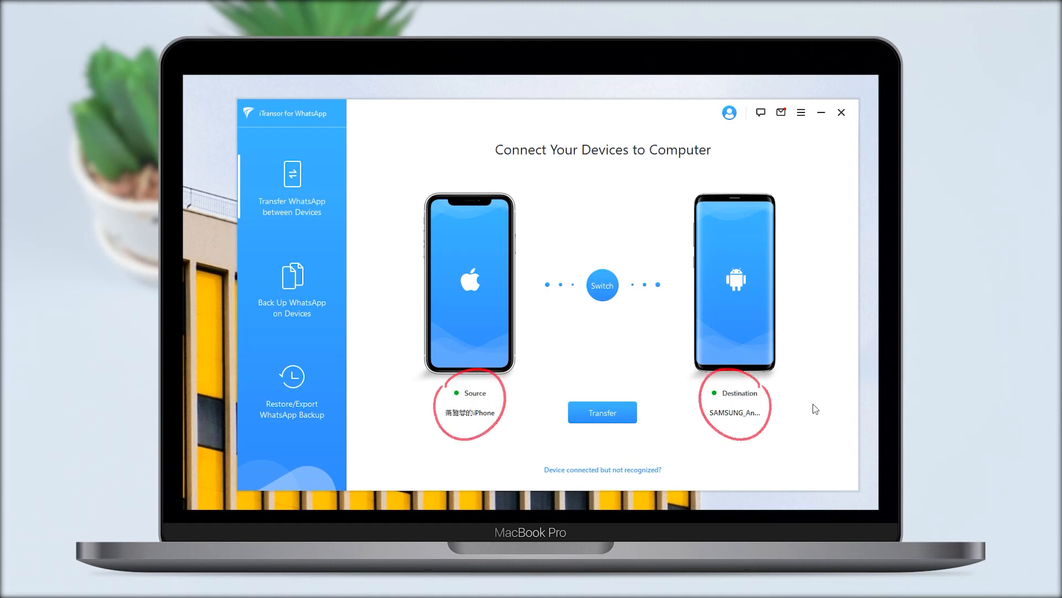
left_click(602, 285)
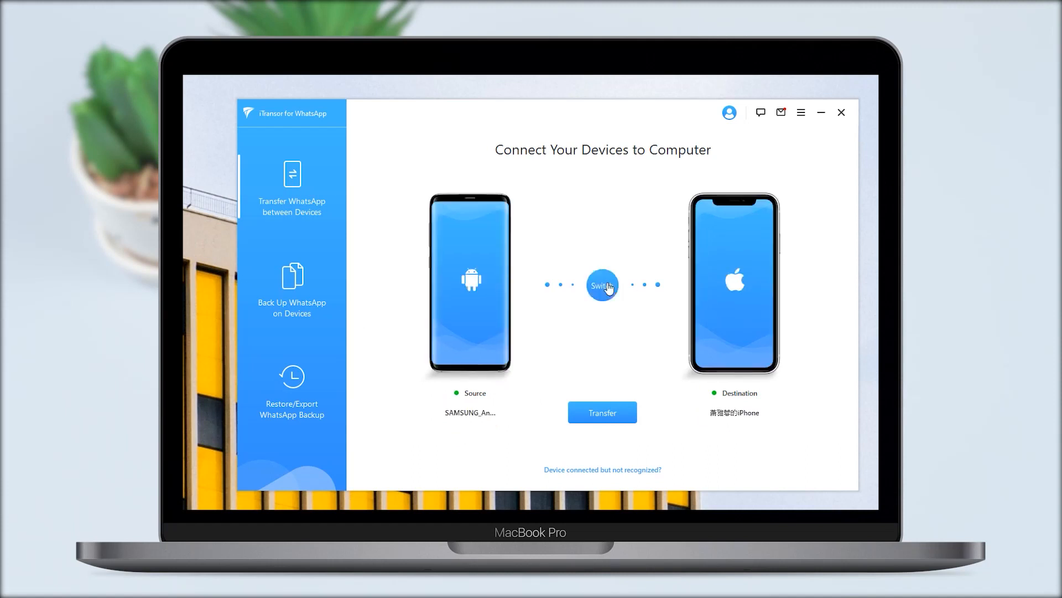
left_click(602, 411)
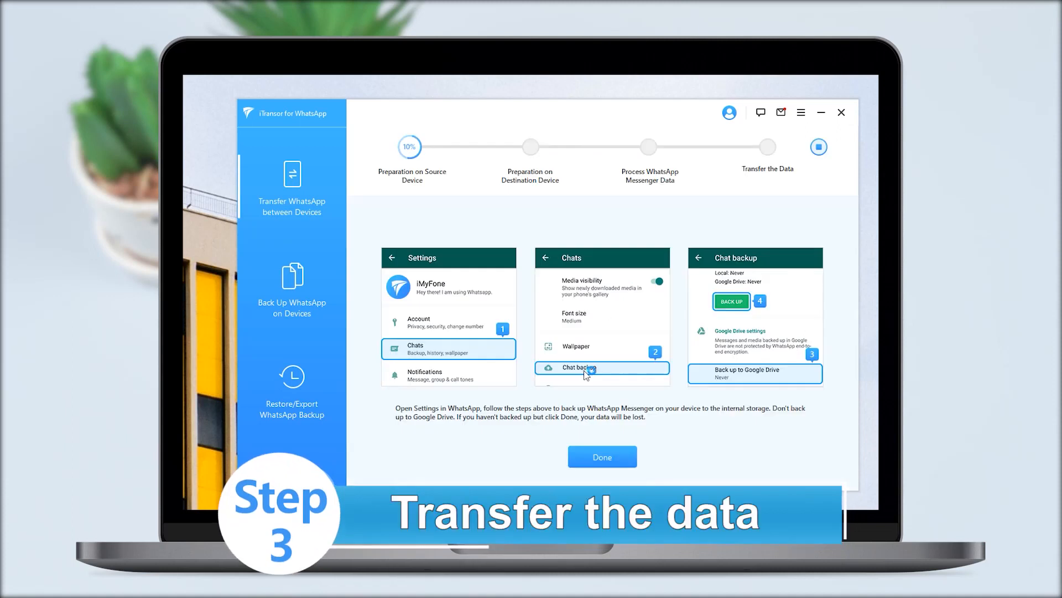
mouse_move(602, 457)
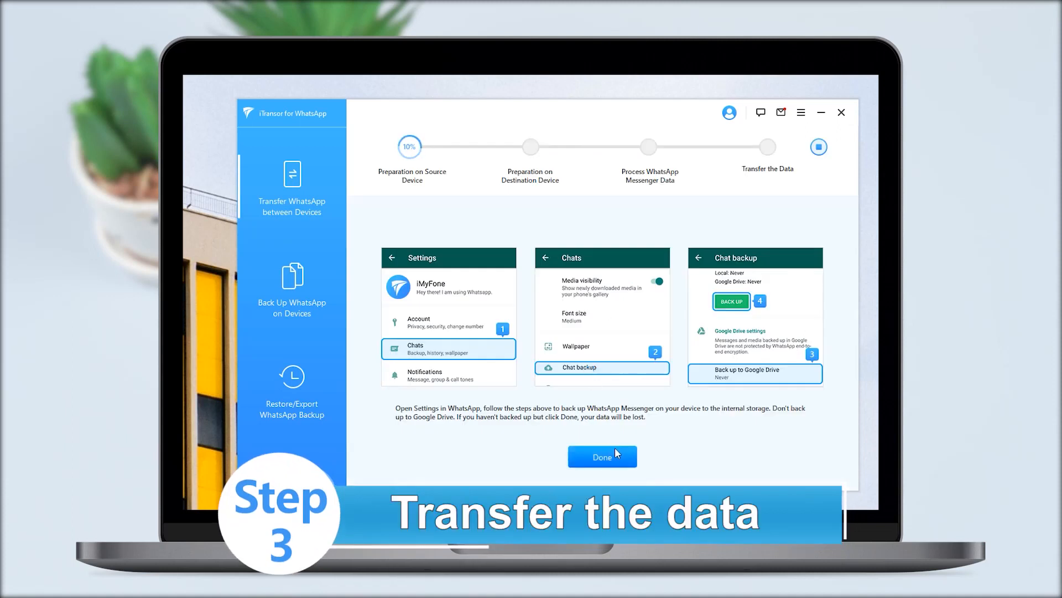